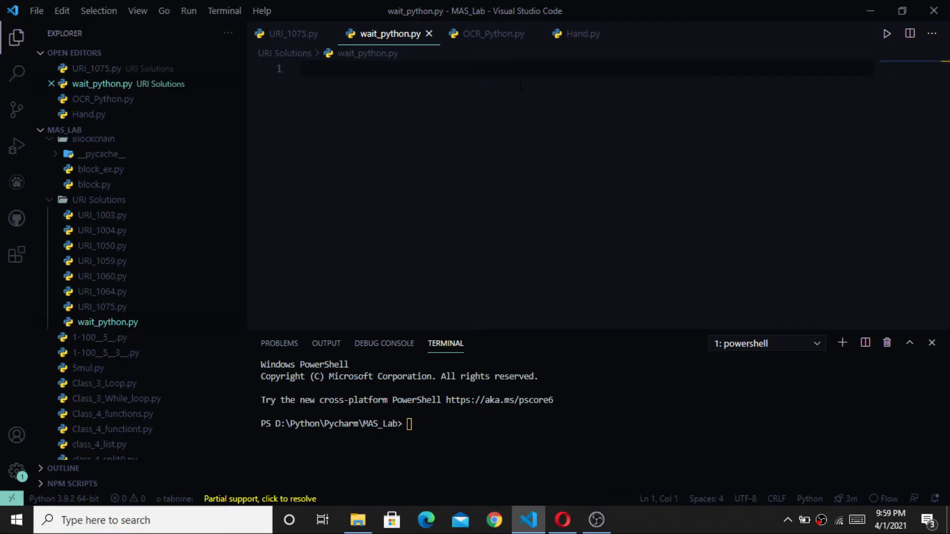
- Write import time and print("Hello") as the first two lines of wait_python.py
{"action": "type", "text": "import time"}
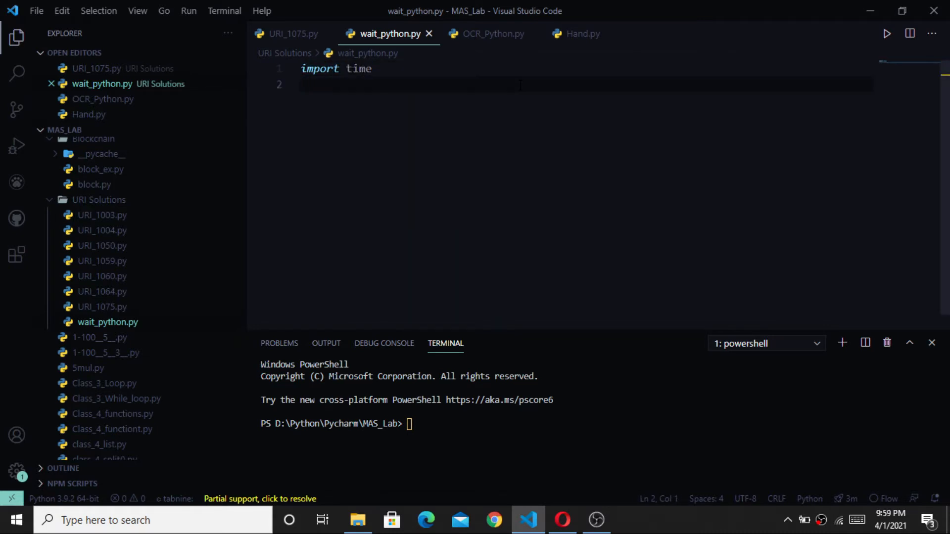
{"action": "type", "text": "print"}
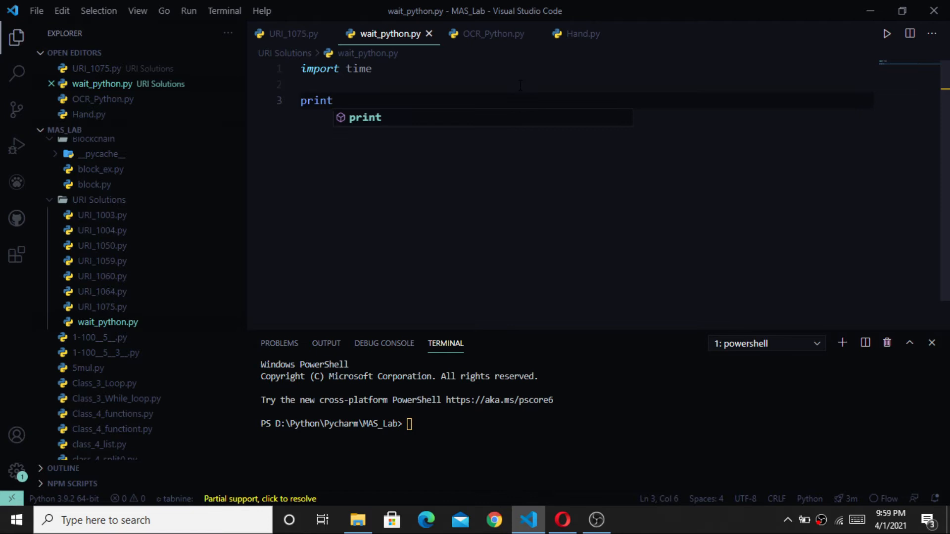
{"action": "type", "text": "(\"Hello\")"}
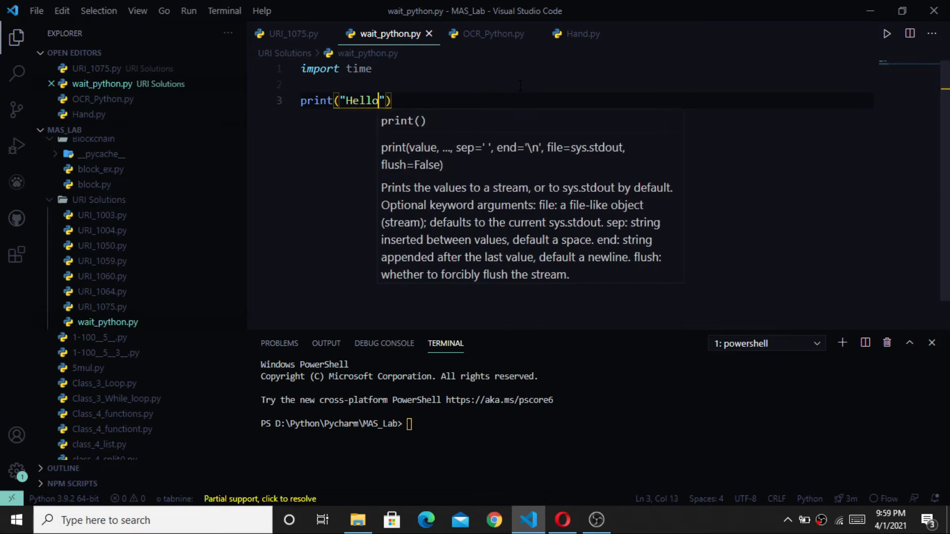
{"action": "key", "text": "Enter"}
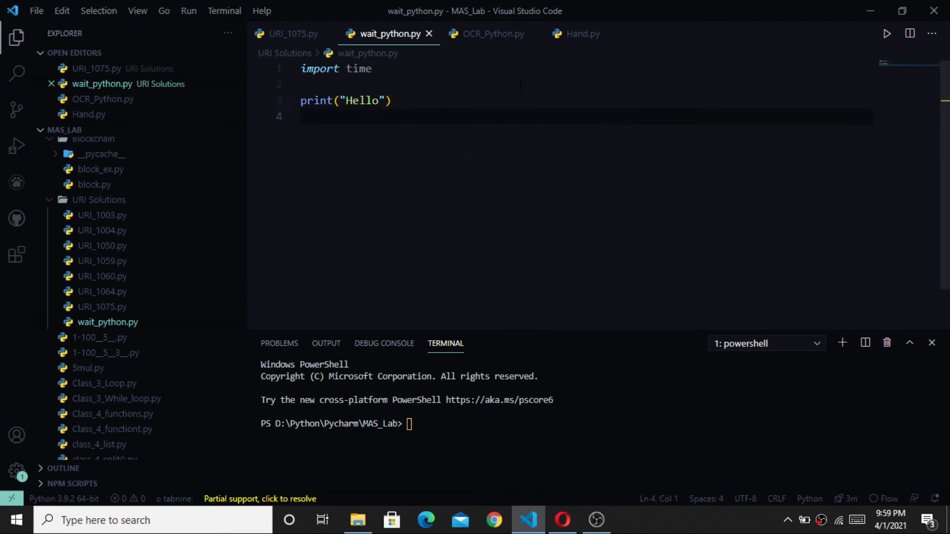
- Add a time.sleep pause chosen from IntelliSense, then print("World!") after it
{"action": "type", "text": "time.s"}
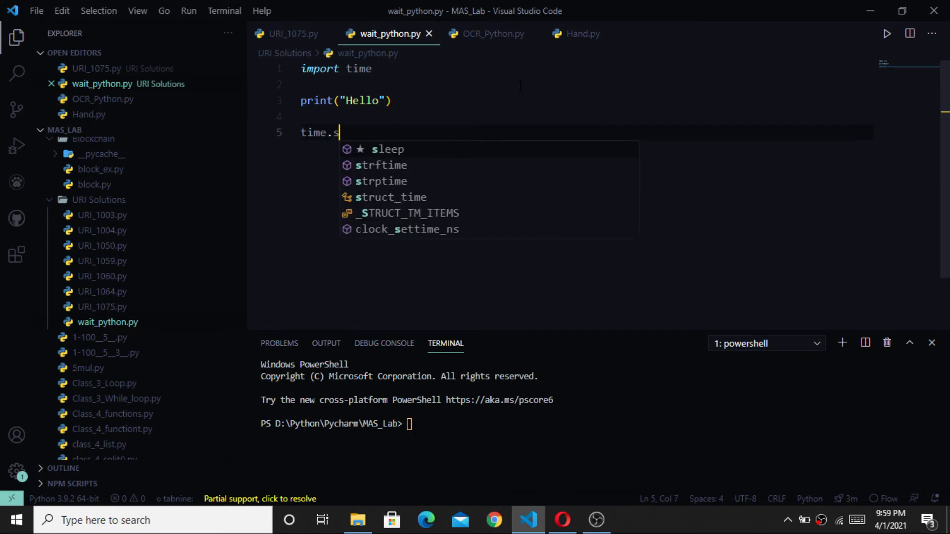
{"action": "left_click", "coordinate": [381, 149]}
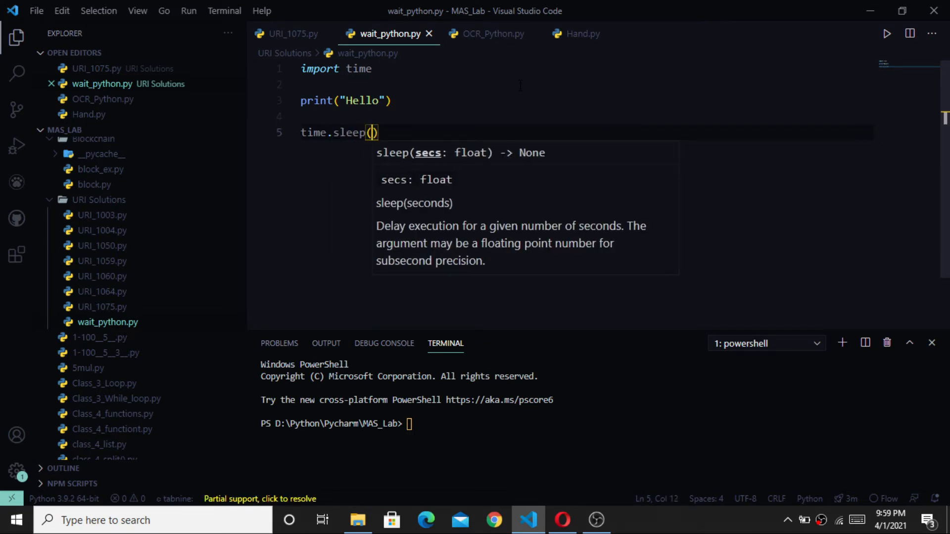
{"action": "type", "text": "5"}
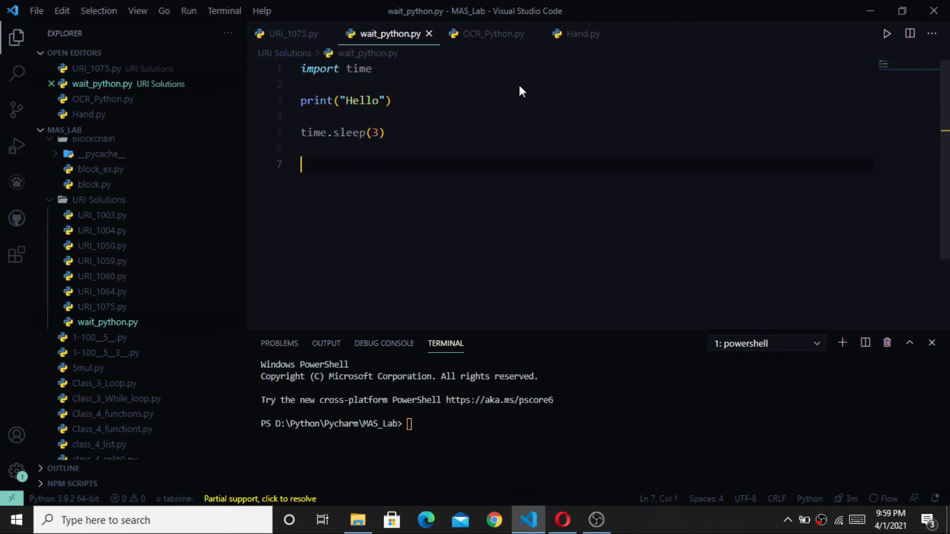
{"action": "type", "text": "print("}
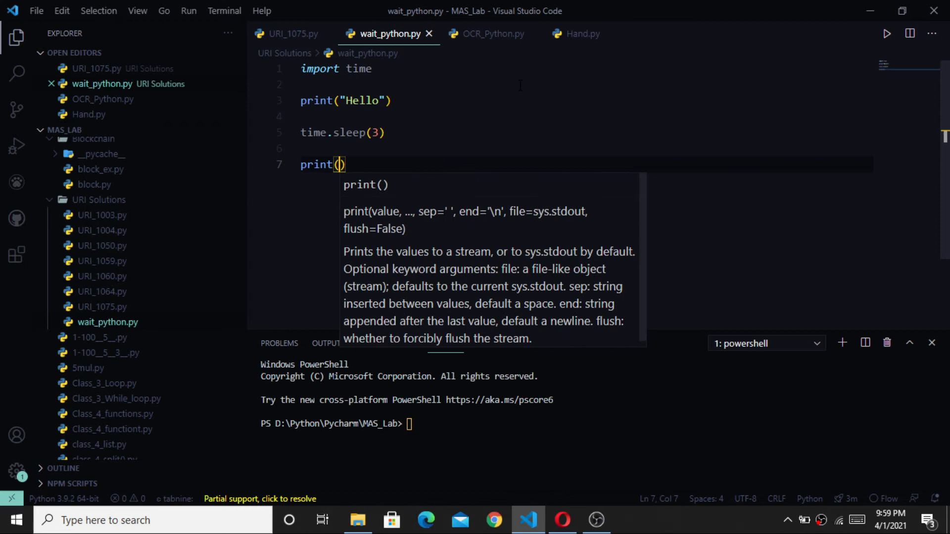
{"action": "type", "text": "\"World\""}
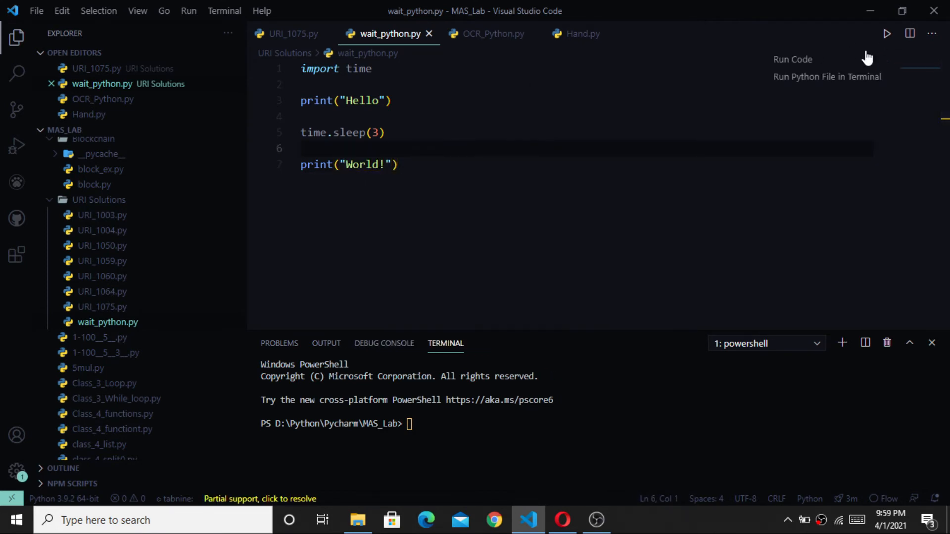
- Run wait_python.py via Run Code so the terminal prints Hello then World!
{"action": "left_click", "coordinate": [826, 76]}
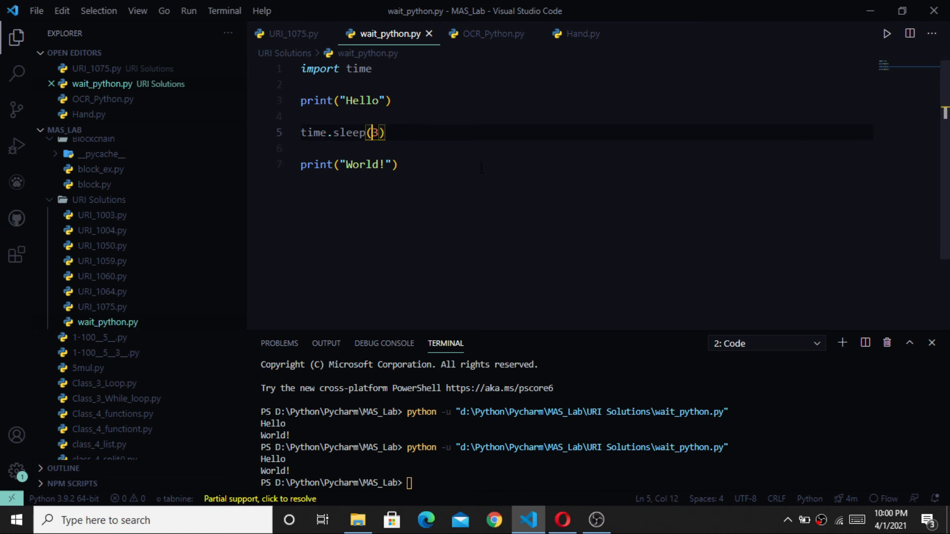
- Change the sleep to 5 seconds and rerun the script, which prints Hello first
{"action": "type", "text": "5"}
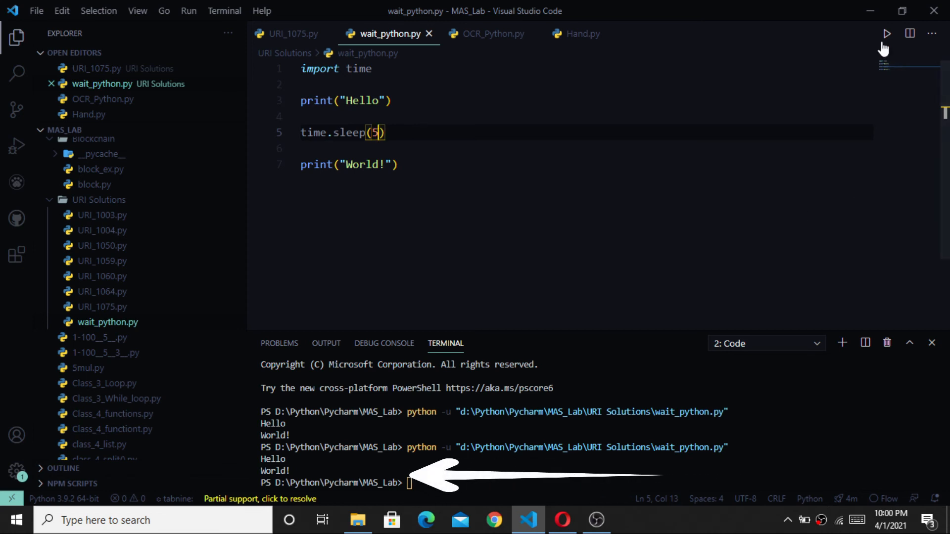
{"action": "left_click", "coordinate": [885, 34]}
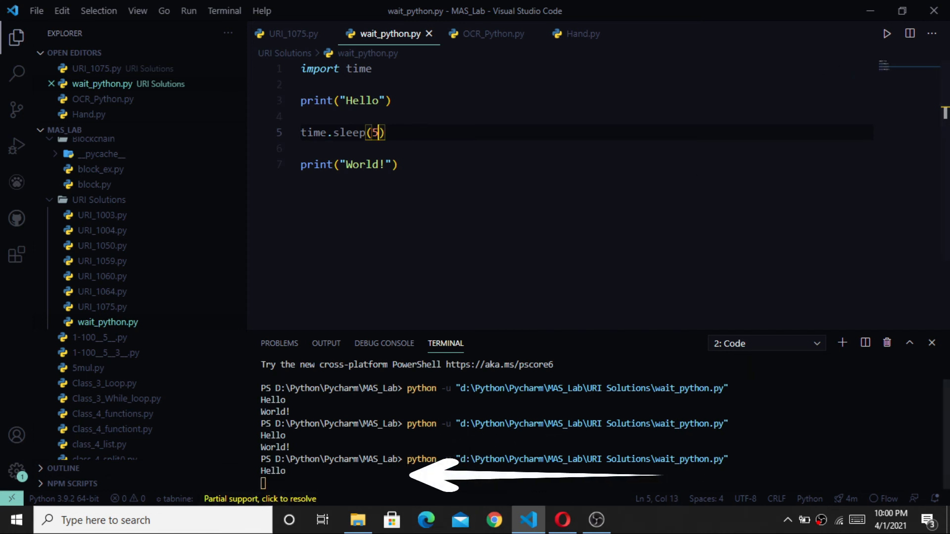